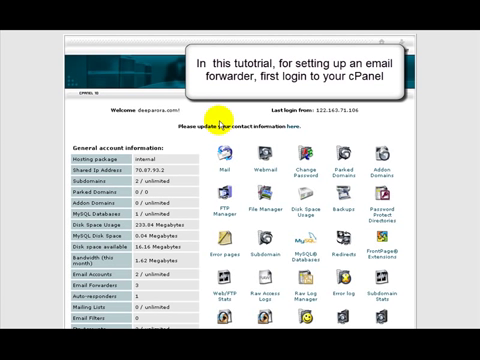
Open the Mail Manager main menu from the cPanel home page
{"action": "left_click", "coordinate": [224, 156]}
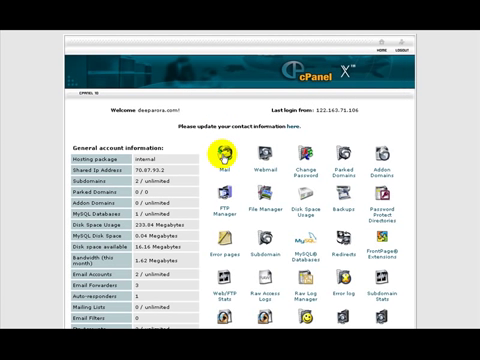
{"action": "mouse_move", "coordinate": [224, 158]}
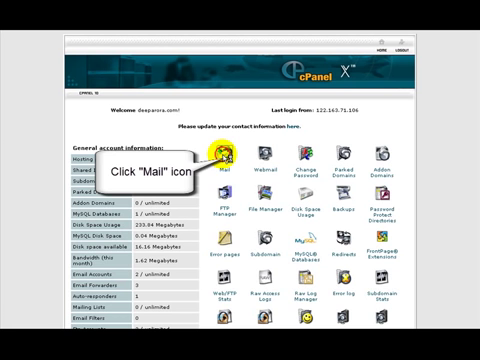
{"action": "left_click", "coordinate": [220, 158]}
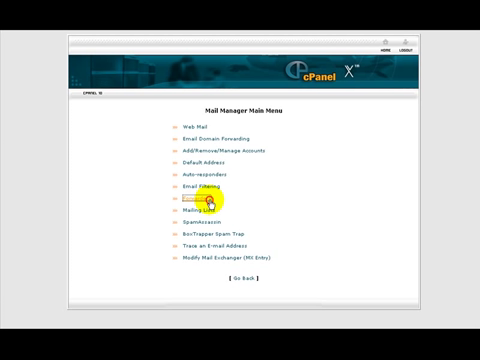
{"action": "left_click", "coordinate": [212, 136]}
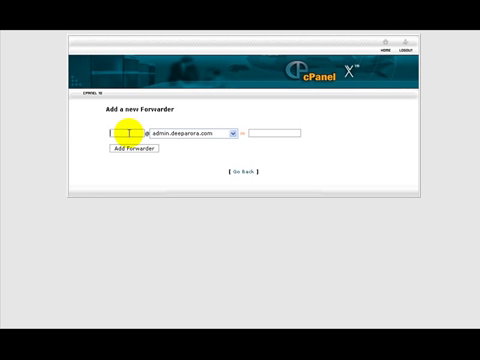
Enter 'forum' as the forwarder's address name on the domain
{"action": "type", "text": "fo"}
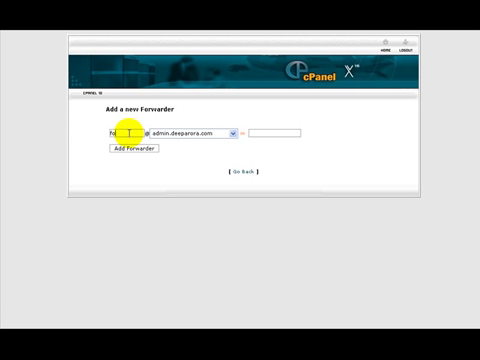
{"action": "type", "text": "forum"}
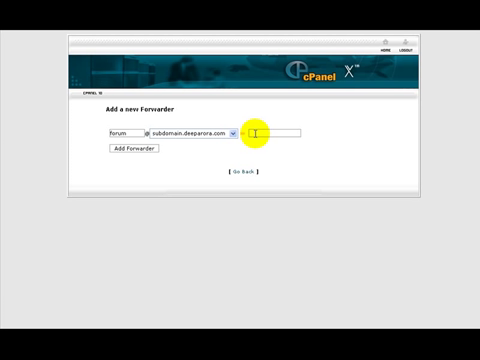
Enter the 'forum@' destination address, add the forwarder, and go back from the confirmation
{"action": "type", "text": "fo"}
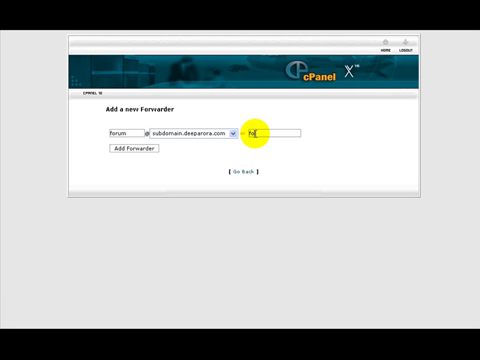
{"action": "type", "text": "forum@"}
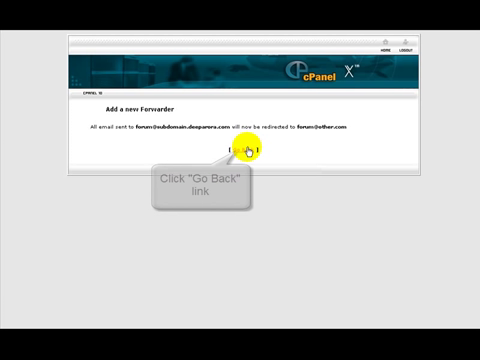
{"action": "left_click", "coordinate": [240, 156]}
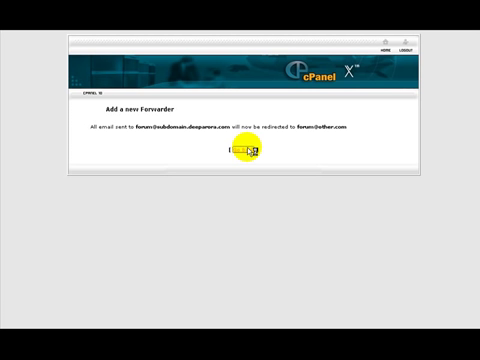